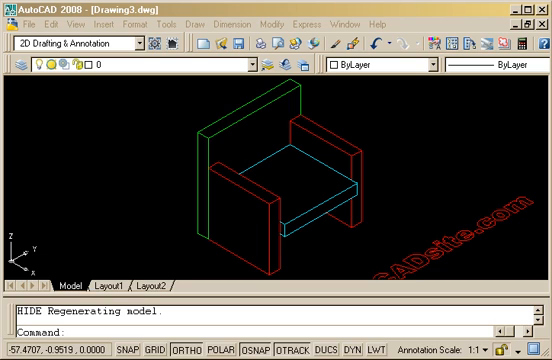
mouse_move(108, 232)
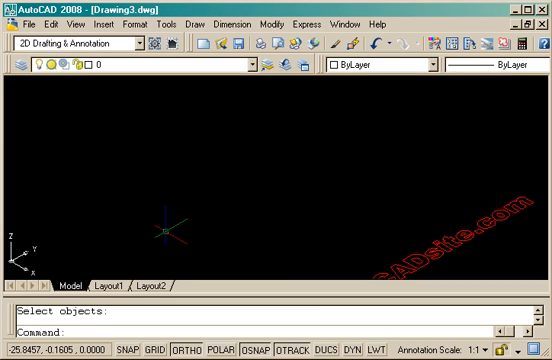
- Draw a 24 by 4 rectangle (REC) and mirror it, keeping the source outline
type("rec")
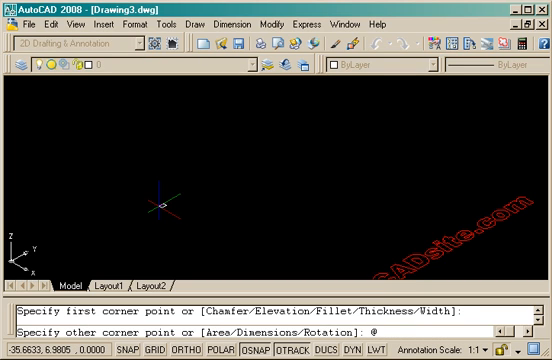
type("24,4")
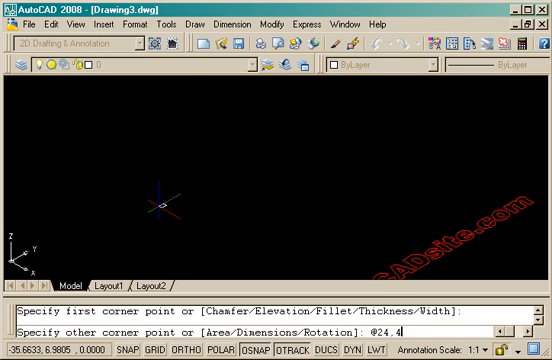
key("Return")
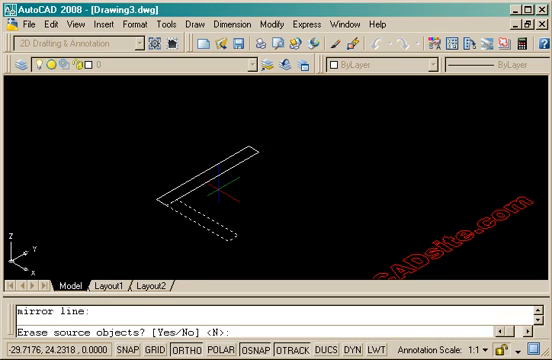
key("Escape")
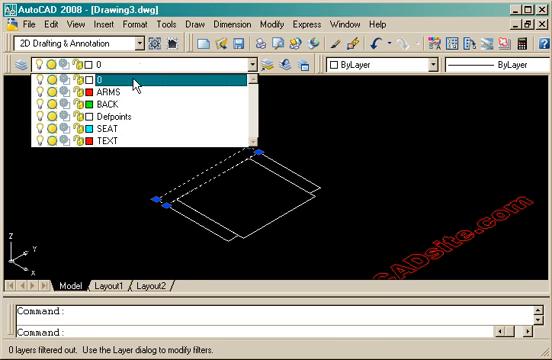
- Assign the outline rectangles to the coloured chair-part layers from the Layer dropdown
left_click(100, 82)
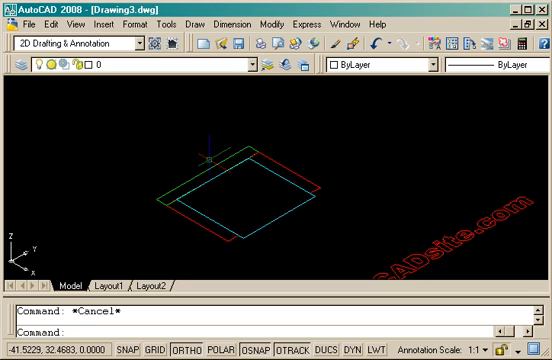
- Extrude the outlines into the chair's back, seat and arm solids (heights 34 and 24), then select the seat
type("ex")
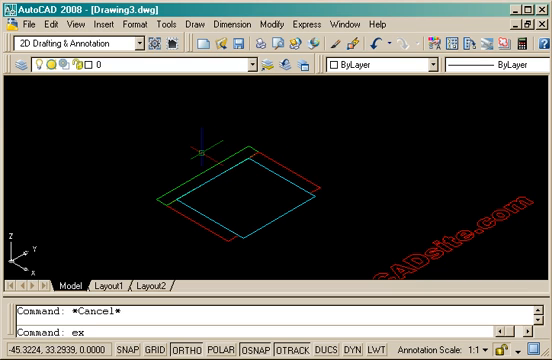
key("Return")
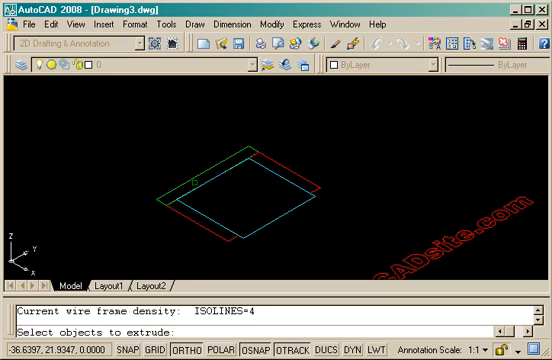
left_click(240, 188)
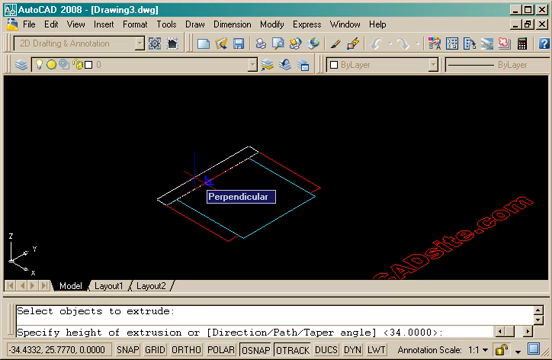
type("34")
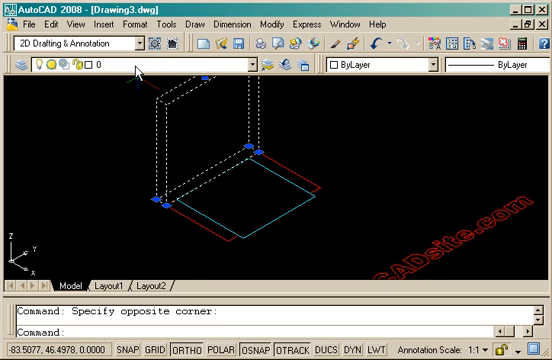
key("Escape")
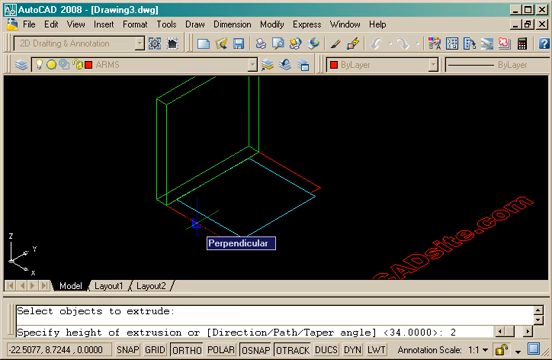
type("24")
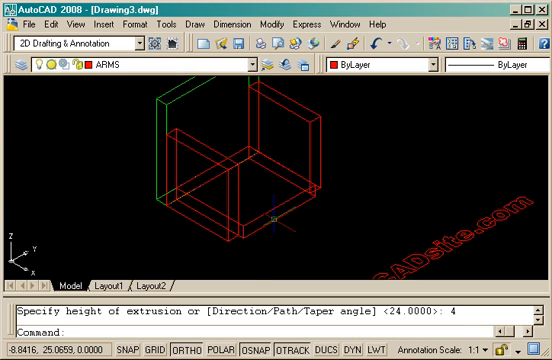
left_click(236, 76)
type("@")
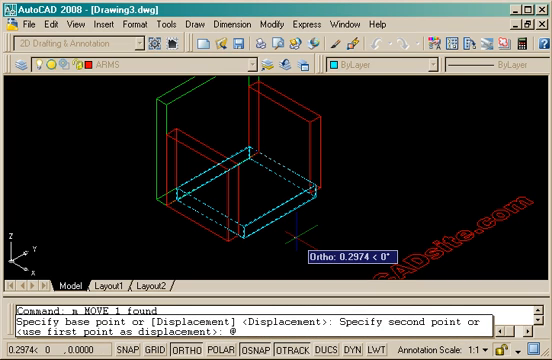
- Move the seat by a 0, displacement and regenerate the view
type("0,")
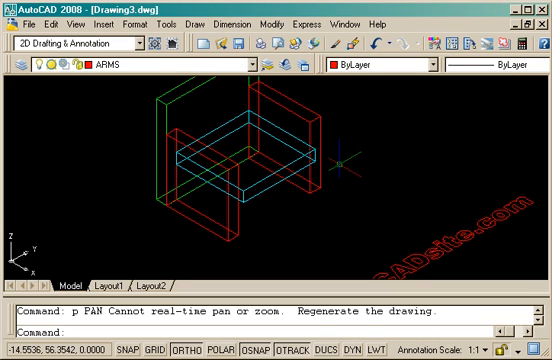
type("re")
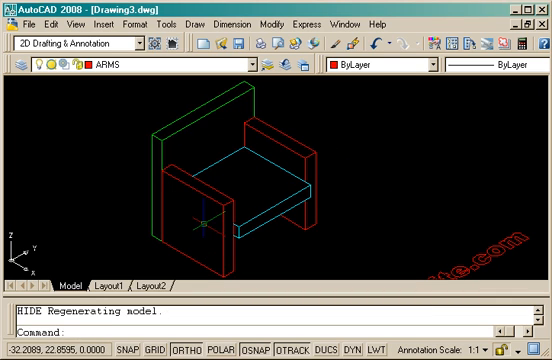
mouse_move(212, 224)
type("4")
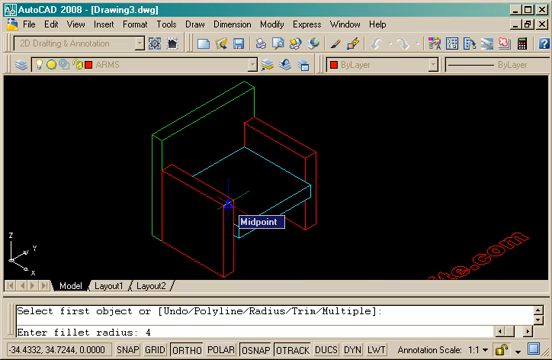
- Round off an arm edge and show the armchair with hidden lines removed
left_click(240, 212)
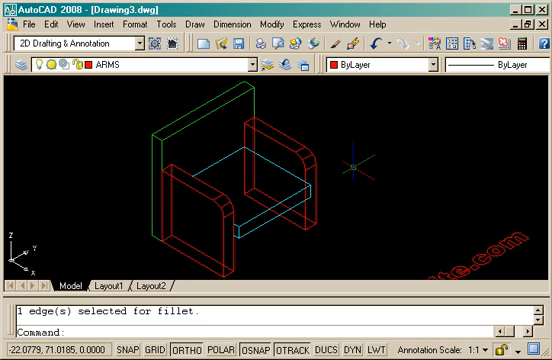
type("hi")
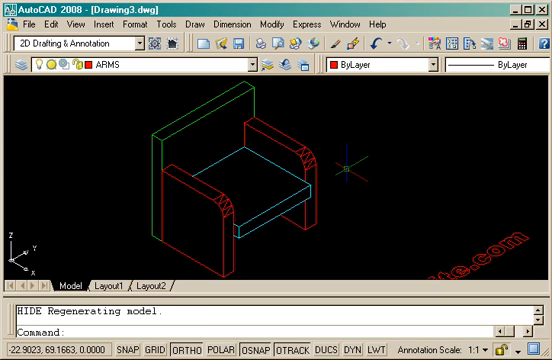
mouse_move(344, 160)
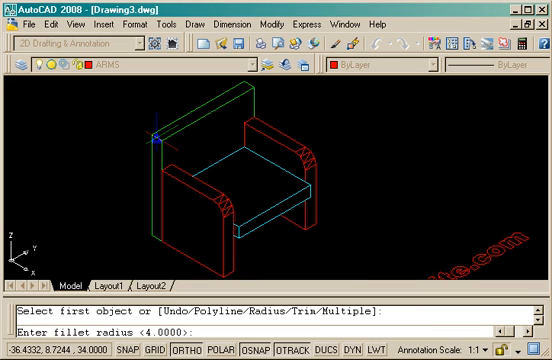
- Fillet the arm and back top edges at radius 6 and the cushion edges at radius 1
type("6")
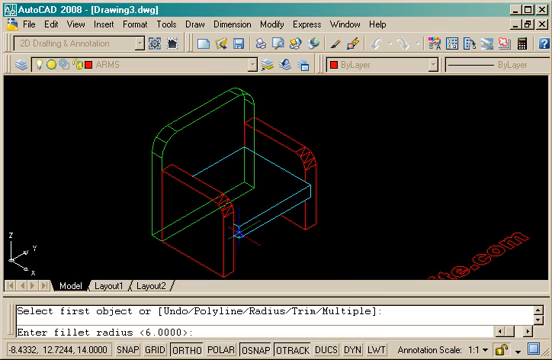
type("1")
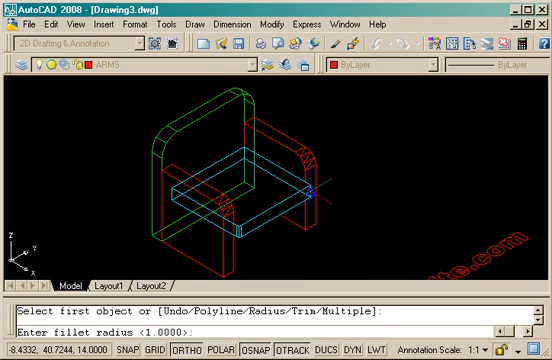
mouse_move(316, 200)
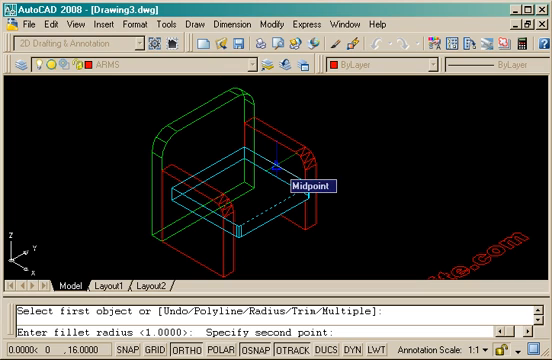
mouse_move(288, 220)
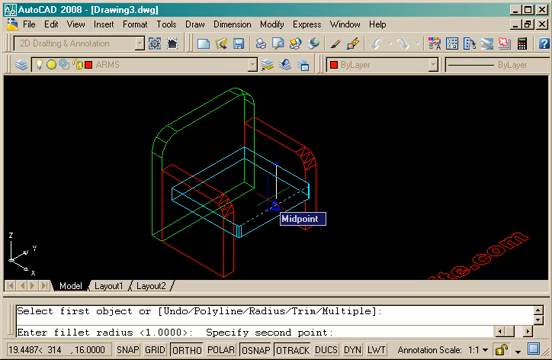
- Set the fillet radius from a picked point and chain-fillet the cushion edges all around
left_click(296, 220)
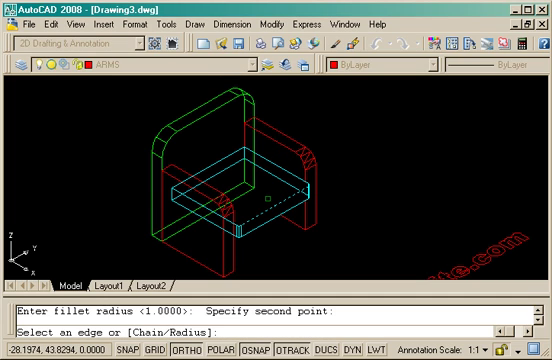
type("c")
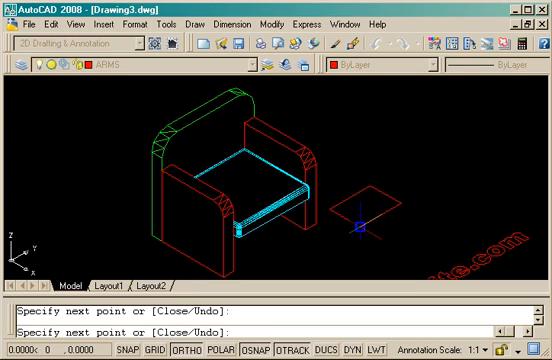
- Finish the square outline beside the chair and turn it into a region
key("Escape")
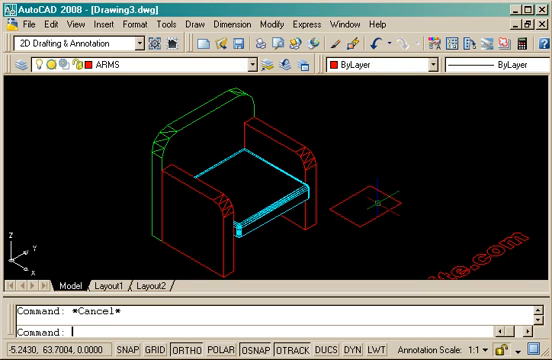
type("re")
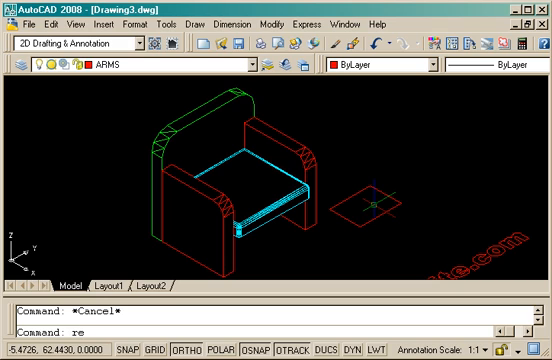
type("gi")
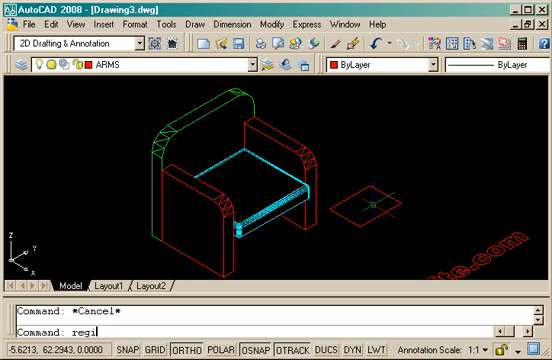
key("Return")
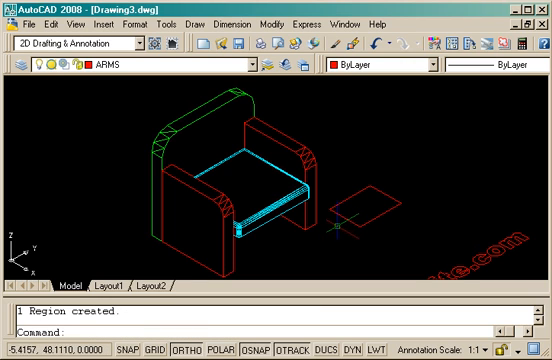
left_click(366, 204)
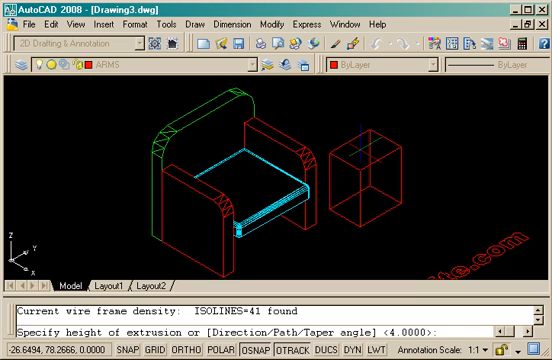
- Extrude the region 26 high into a side table and remove hidden lines from the view
type("26")
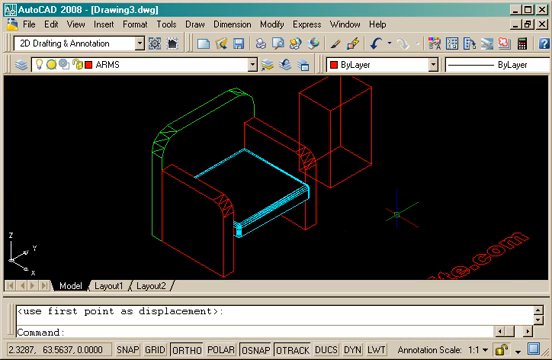
type("h")
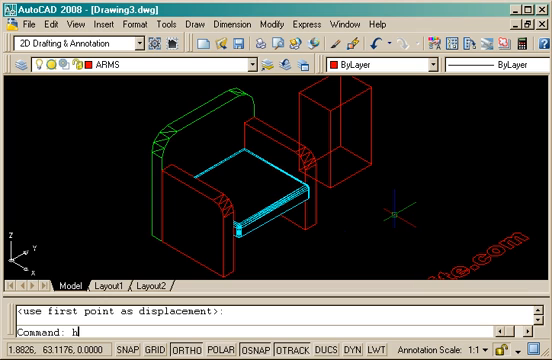
key("Return")
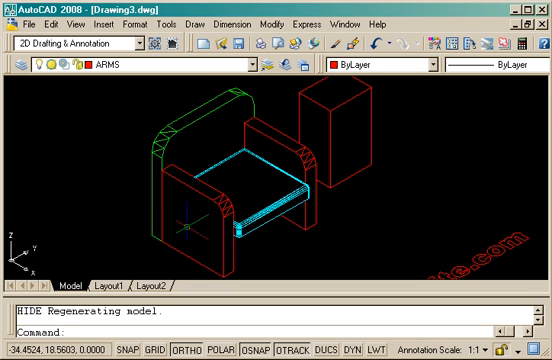
mouse_move(320, 240)
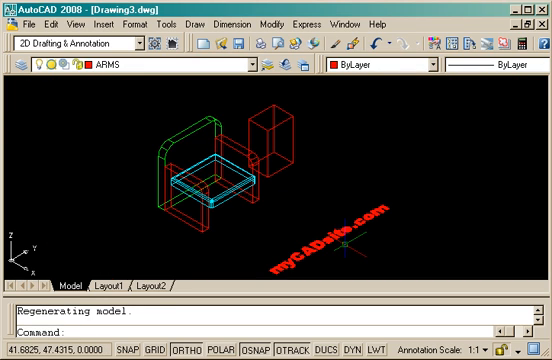
mouse_move(296, 236)
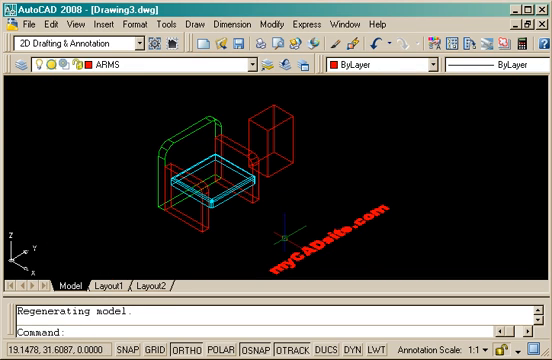